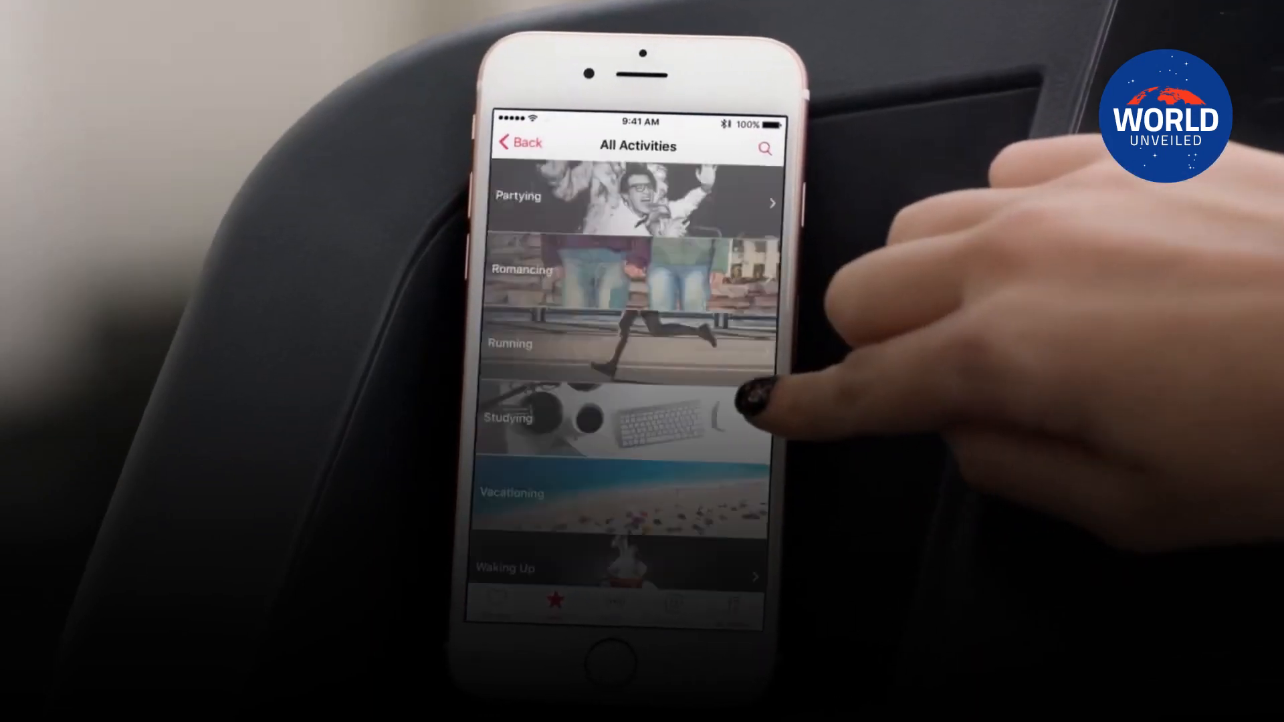
Search Microsoft Store for 'apple music' to see Apple Music Preview suggested
{"action": "left_click", "coordinate": [613, 343]}
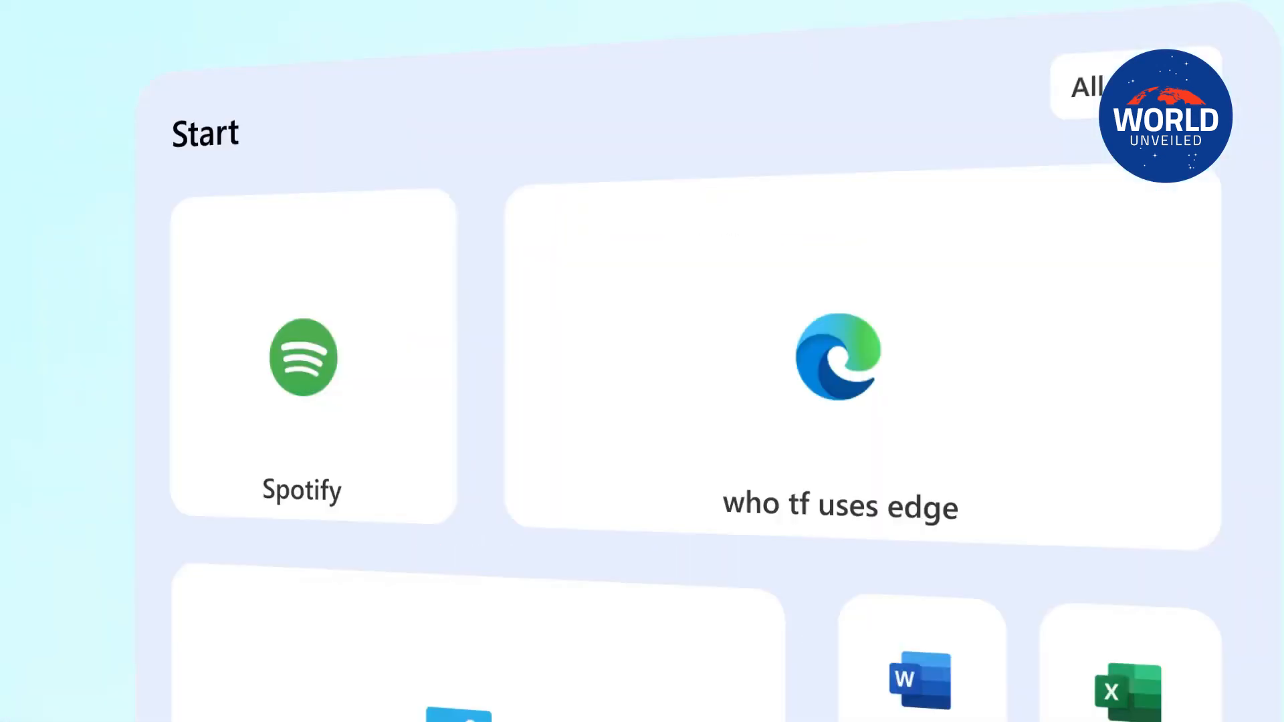
{"action": "scroll", "scroll_direction": "down", "scroll_amount": 3}
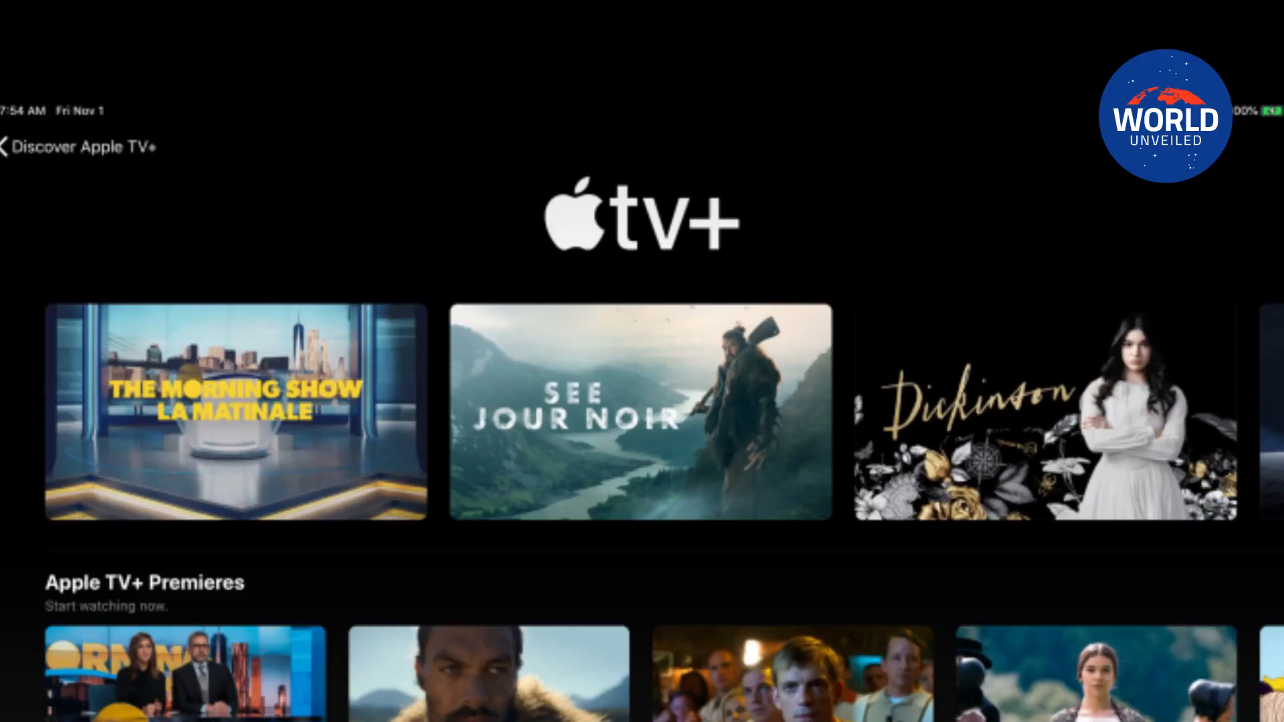
{"action": "scroll", "scroll_direction": "down", "scroll_amount": 3}
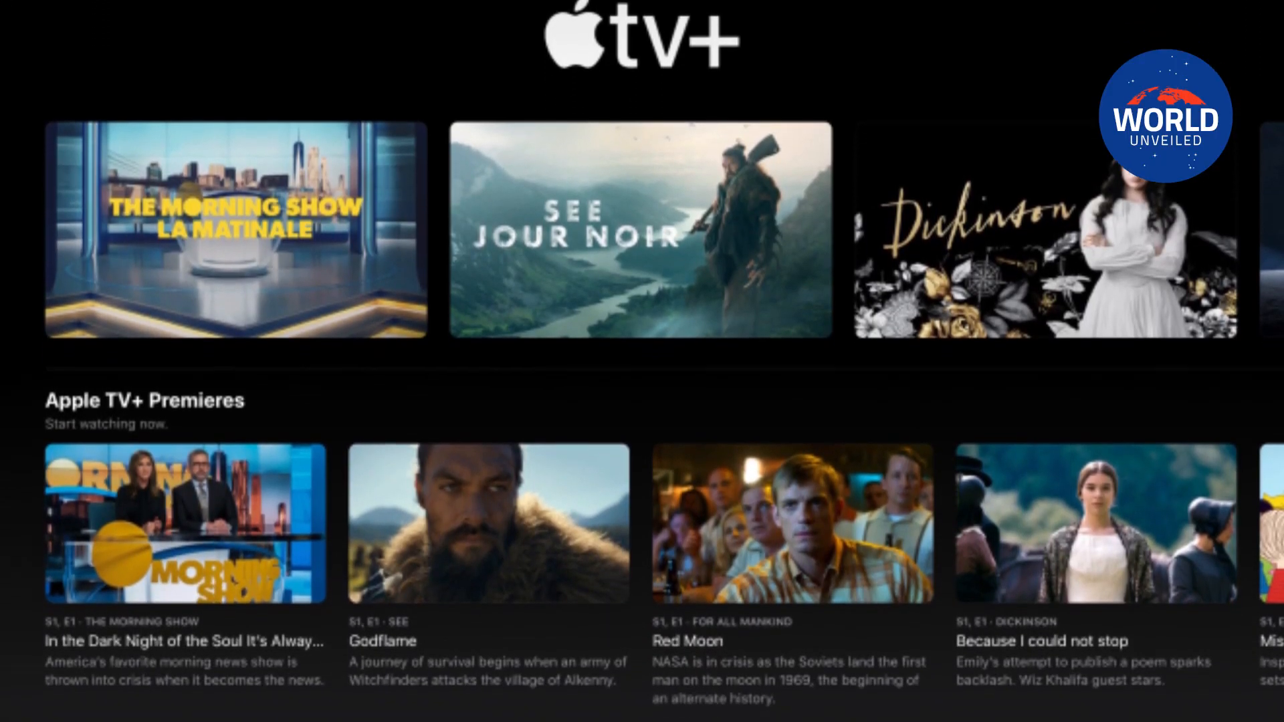
{"action": "scroll", "scroll_direction": "down", "scroll_amount": 3}
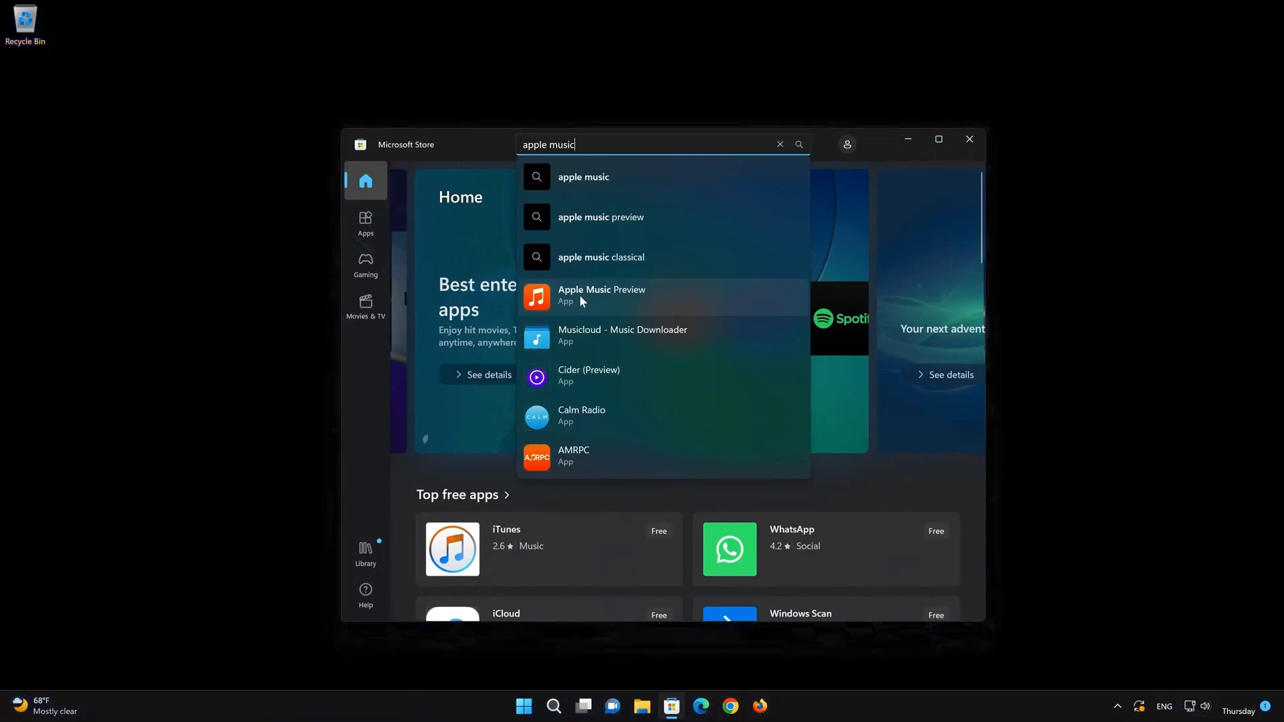
Open the Apple Music Preview store page and start its download with Get
{"action": "left_click", "coordinate": [601, 295]}
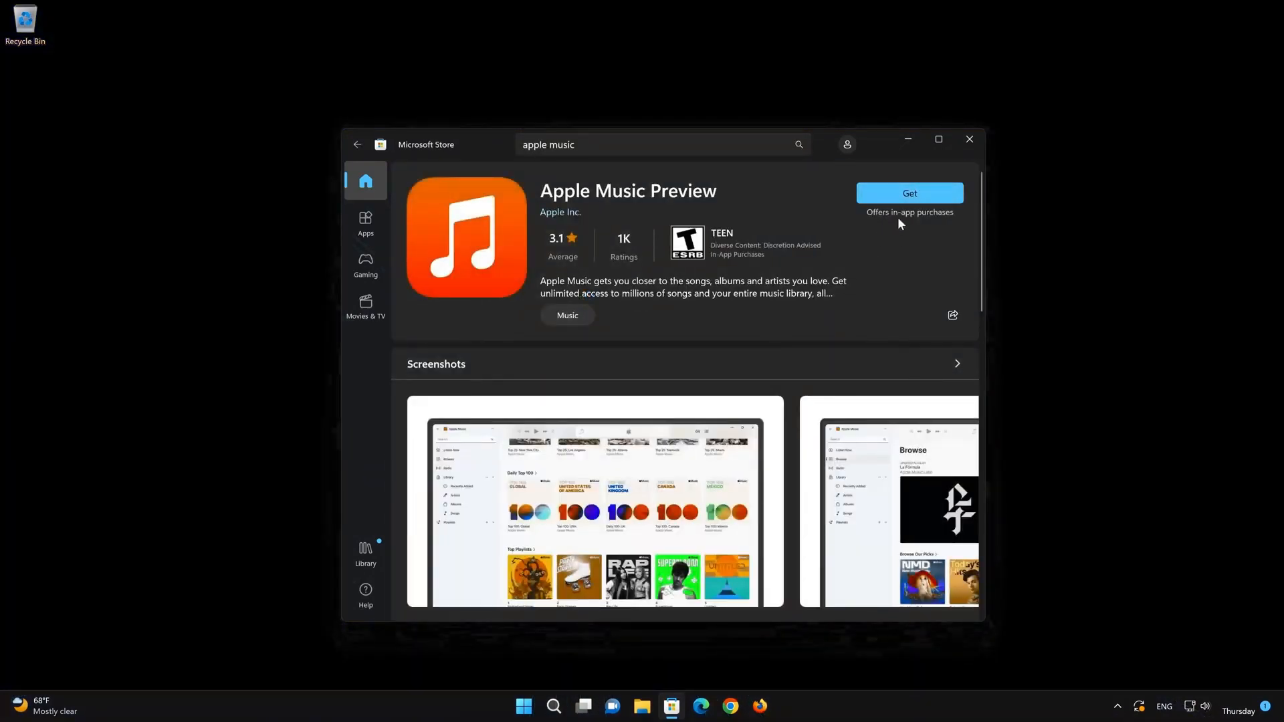
{"action": "left_click", "coordinate": [908, 192]}
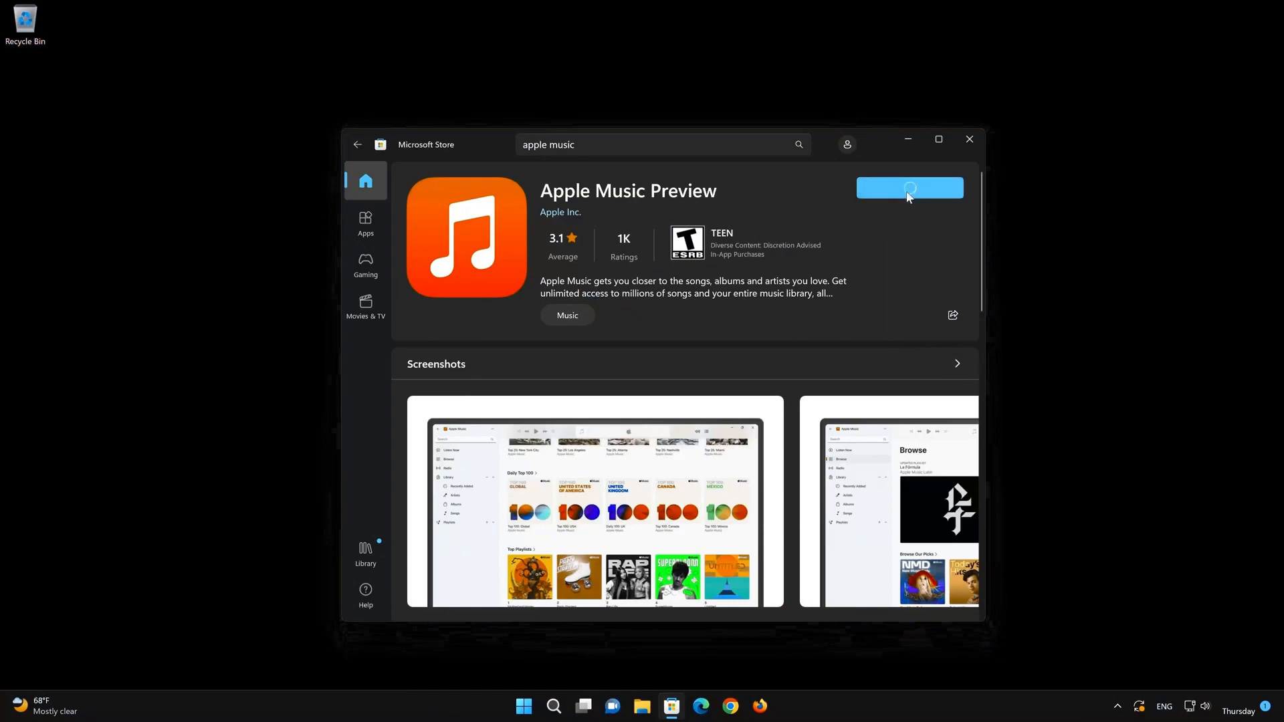
{"action": "left_click", "coordinate": [907, 188]}
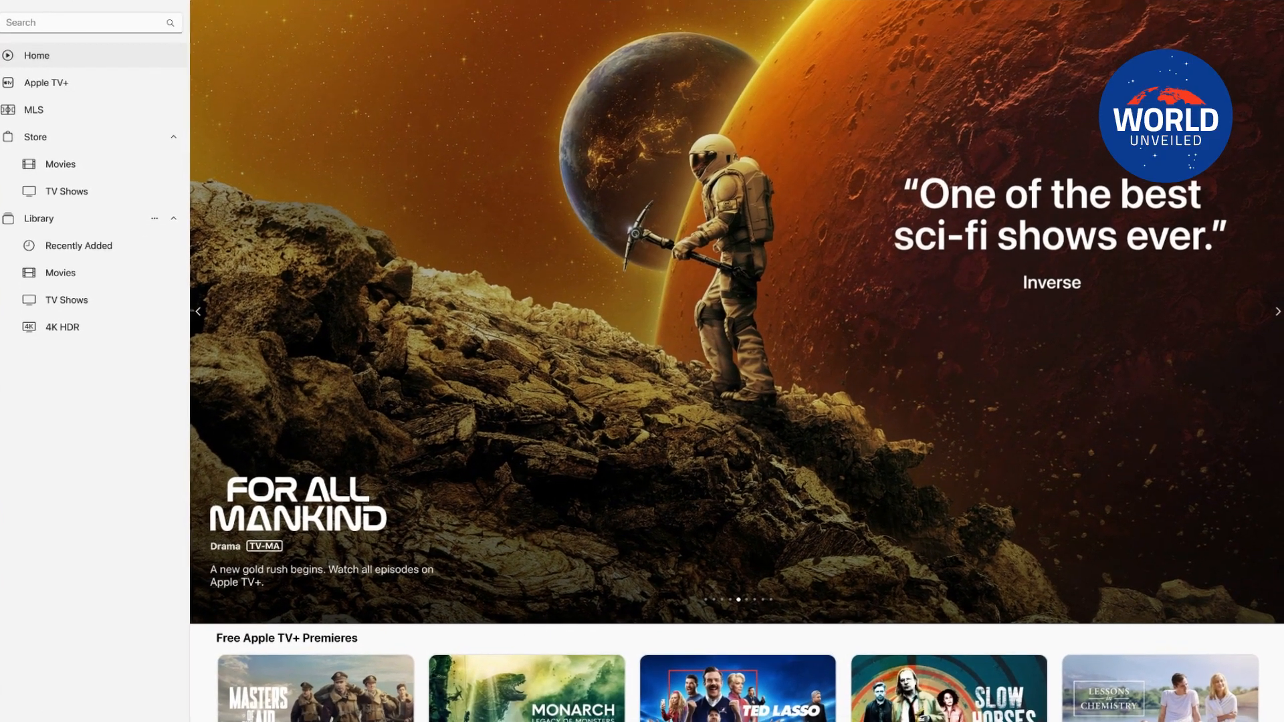
Show Recent Purchases in the Apple TV library, listing The Super Mario Bros. Movie
{"action": "left_click", "coordinate": [38, 218]}
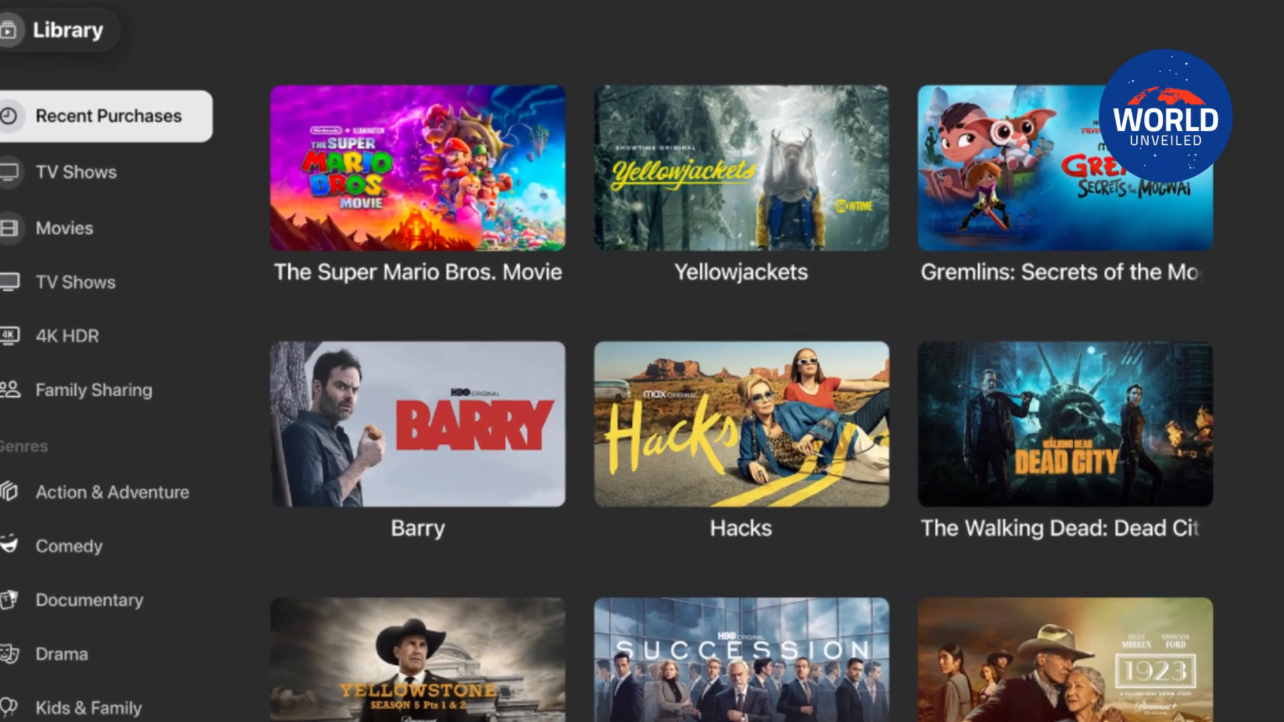